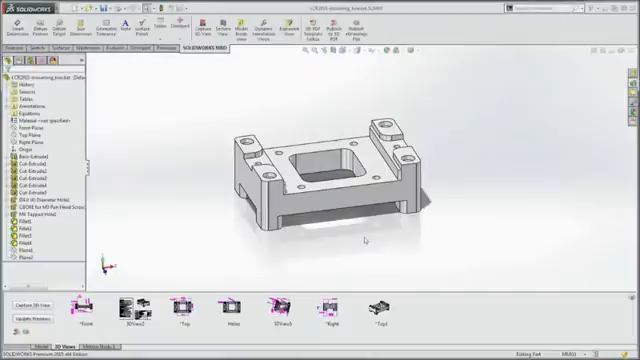
Step: Cycle through the bracket's annotated Front, Top and Right views, then capture a Bottom Detail 3D view
left_click(135, 305)
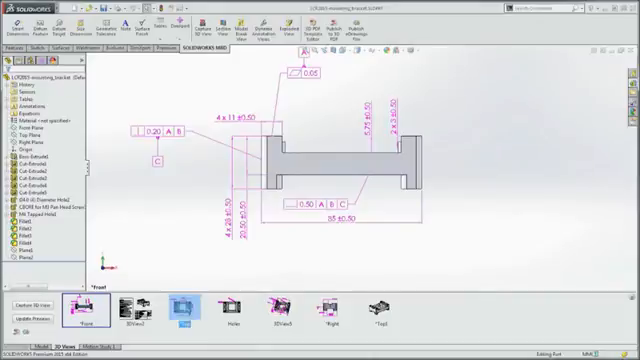
left_click(191, 314)
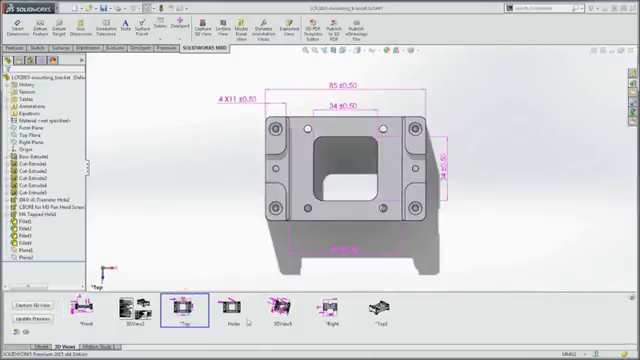
left_click(334, 307)
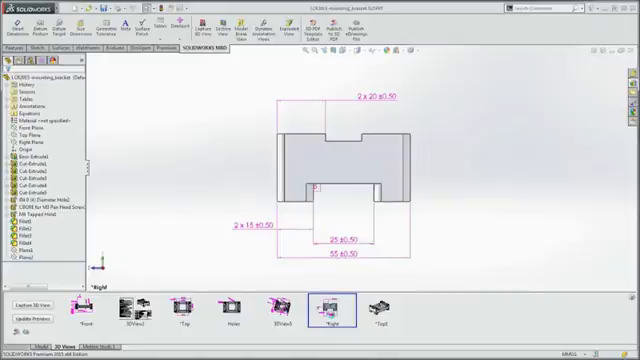
left_click(441, 306)
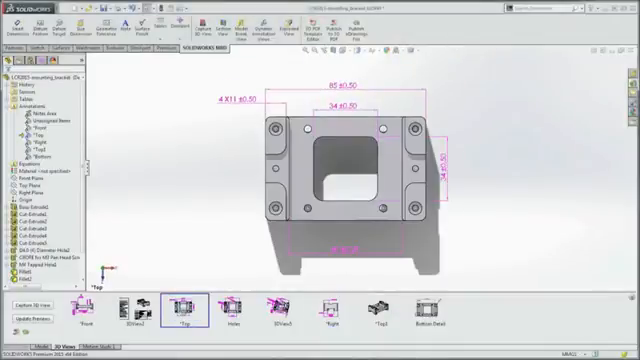
Step: Display 3DView5, the bracket's isometric view showing every dimension and tolerance
left_click(285, 307)
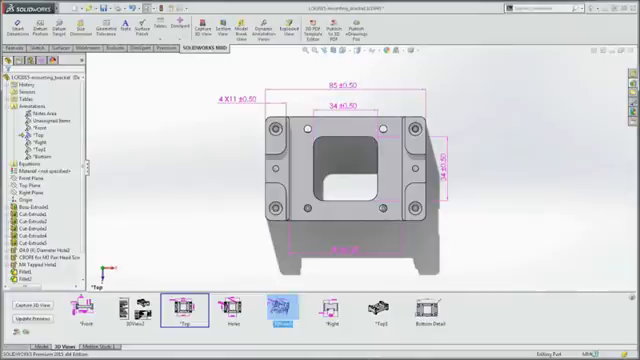
left_click(286, 306)
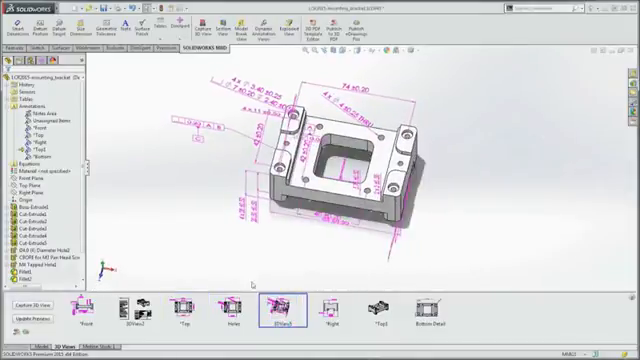
left_click(378, 307)
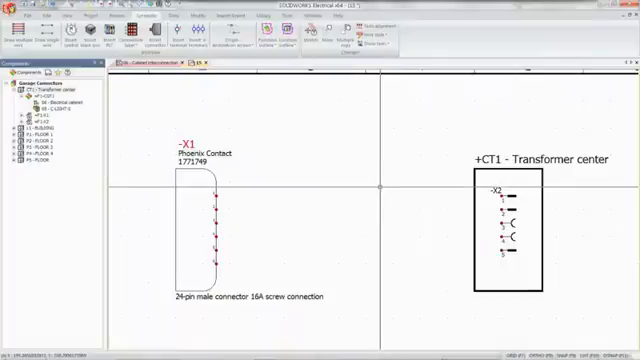
Step: Start the Draw single wire command, set to 5 wires in the 230V AC style
left_click(48, 37)
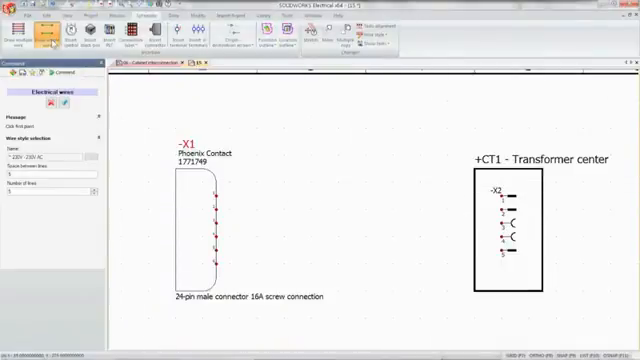